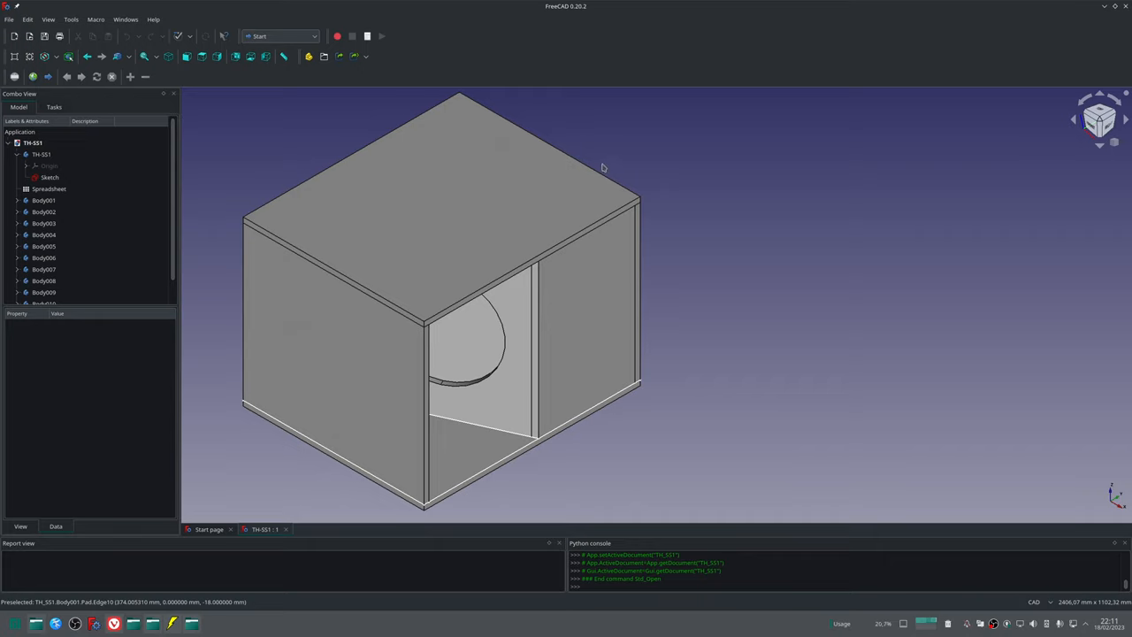
pyautogui.moveTo(684, 171)
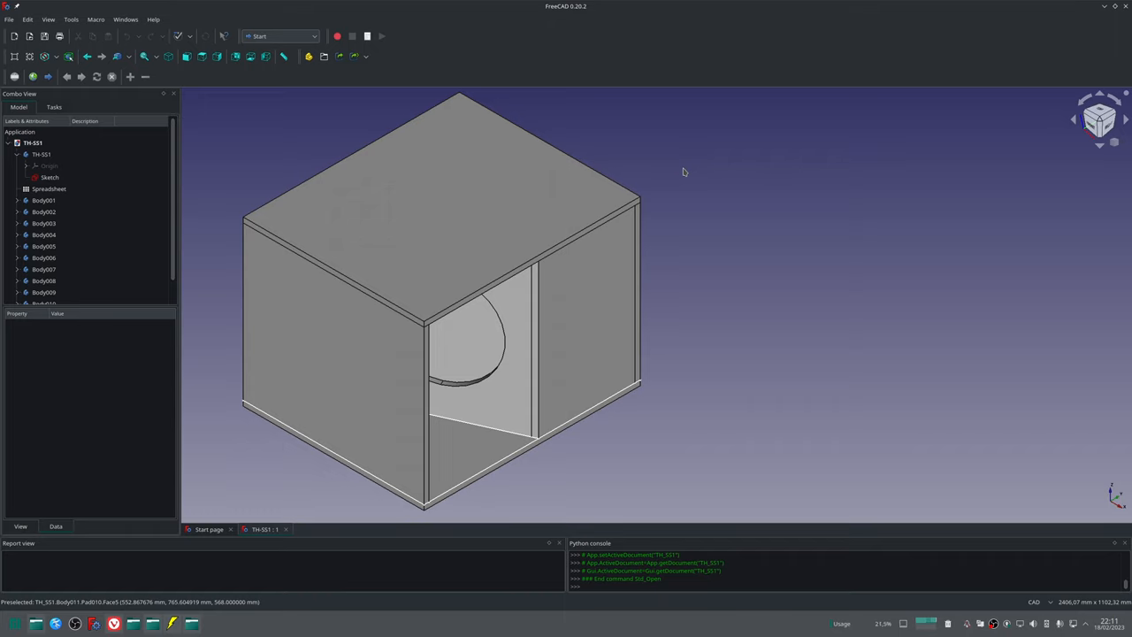
pyautogui.moveTo(717, 180)
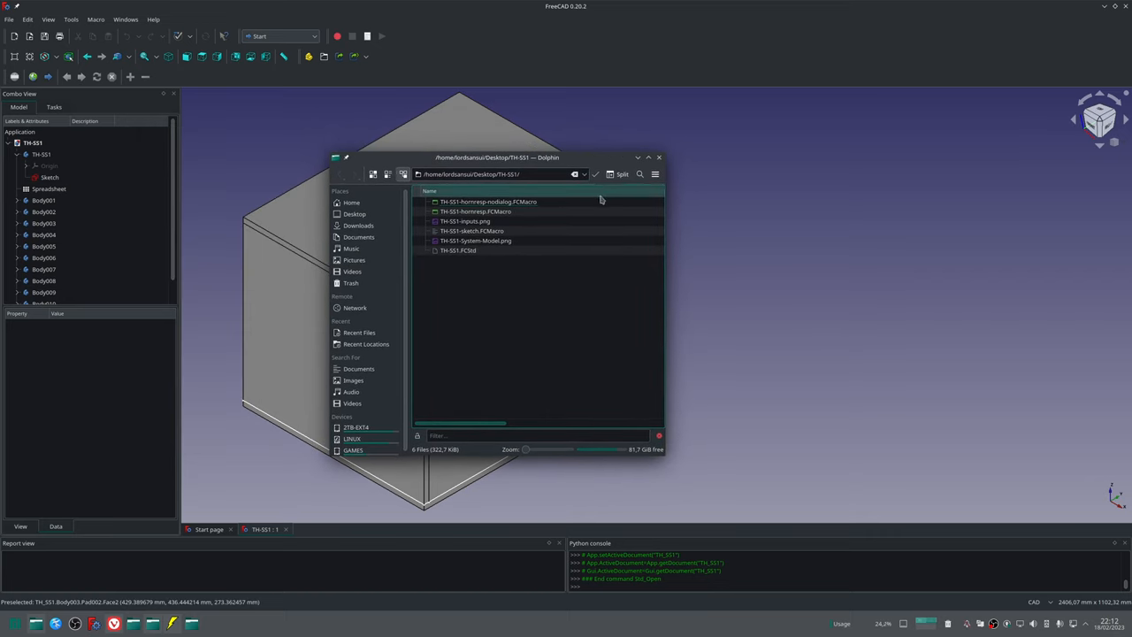
# Select the three TH-SS1 macros: hornresp-nodialog, hornresp and sketch .FCMacro files.
pyautogui.click(486, 202)
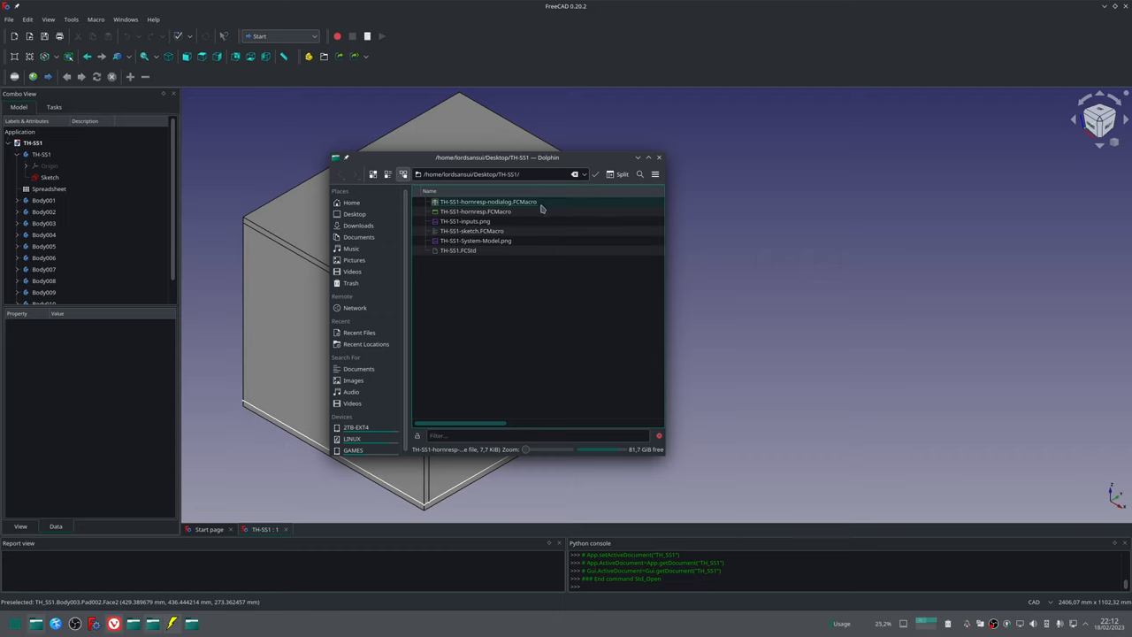
pyautogui.click(486, 212)
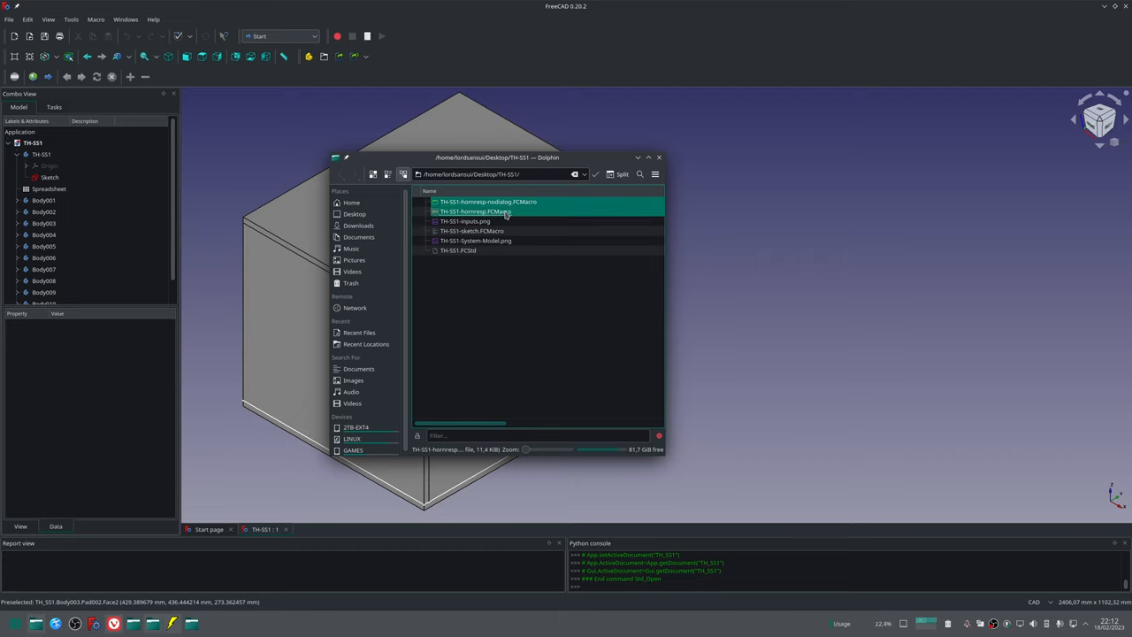
pyautogui.click(472, 231)
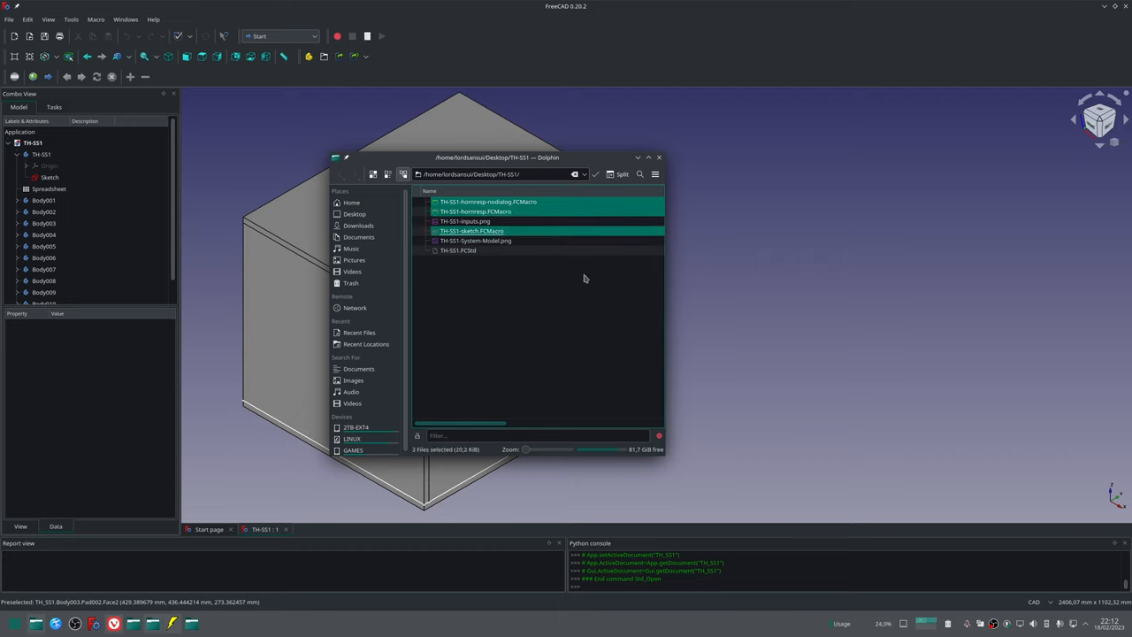
pyautogui.moveTo(585, 263)
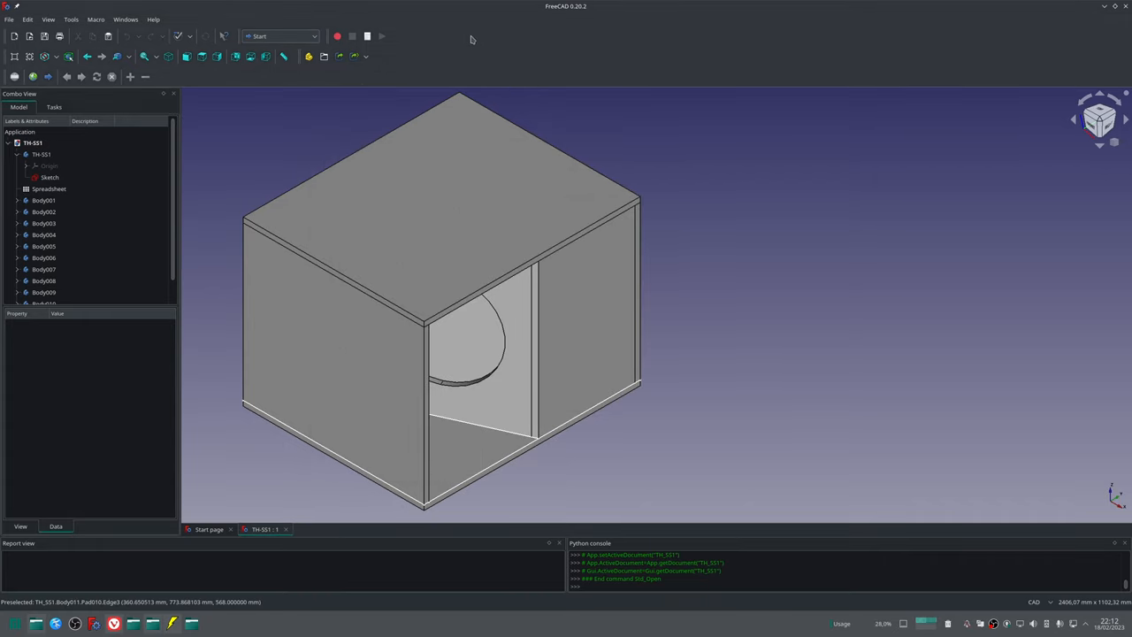
pyautogui.moveTo(367, 36)
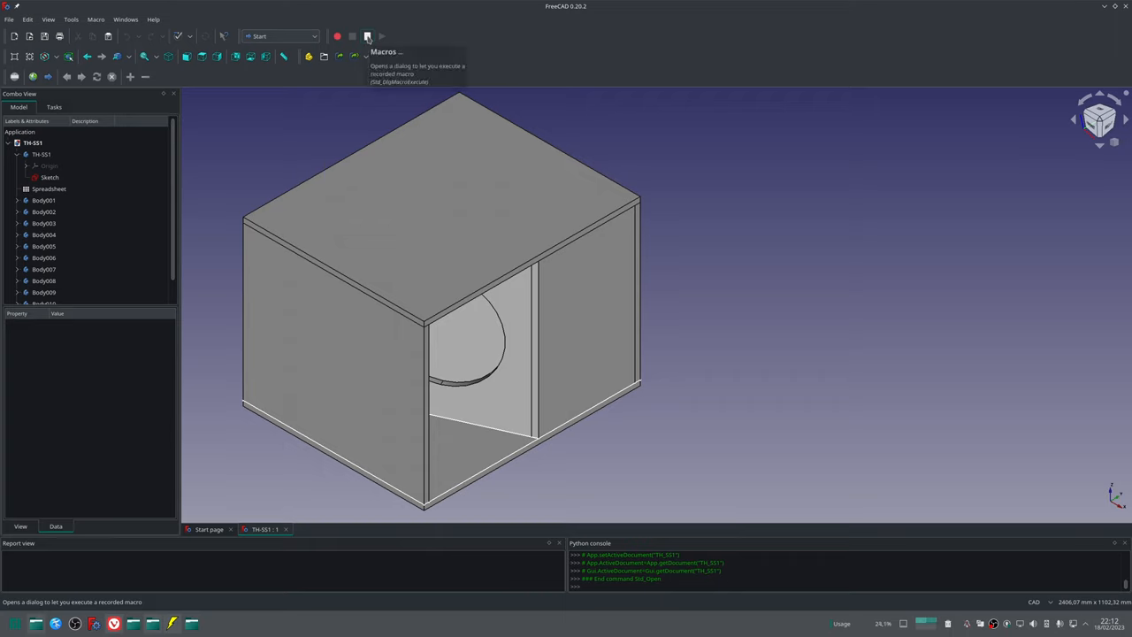
# Check the Execute macro dialog's empty user macros list and select its folder path.
pyautogui.click(367, 36)
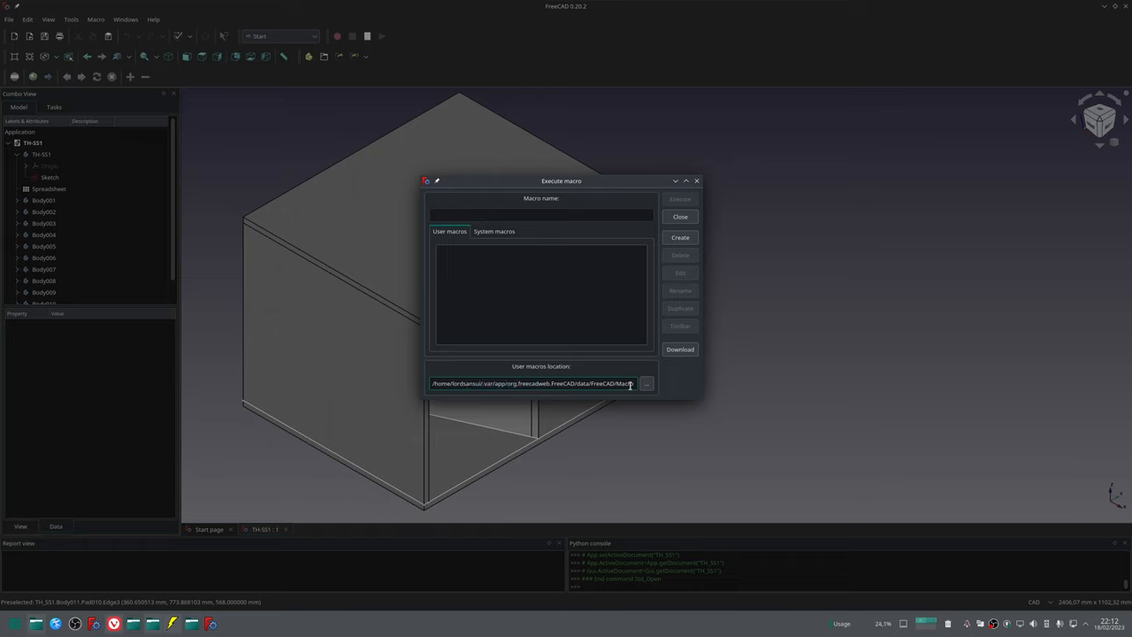
pyautogui.tripleClick(531, 383)
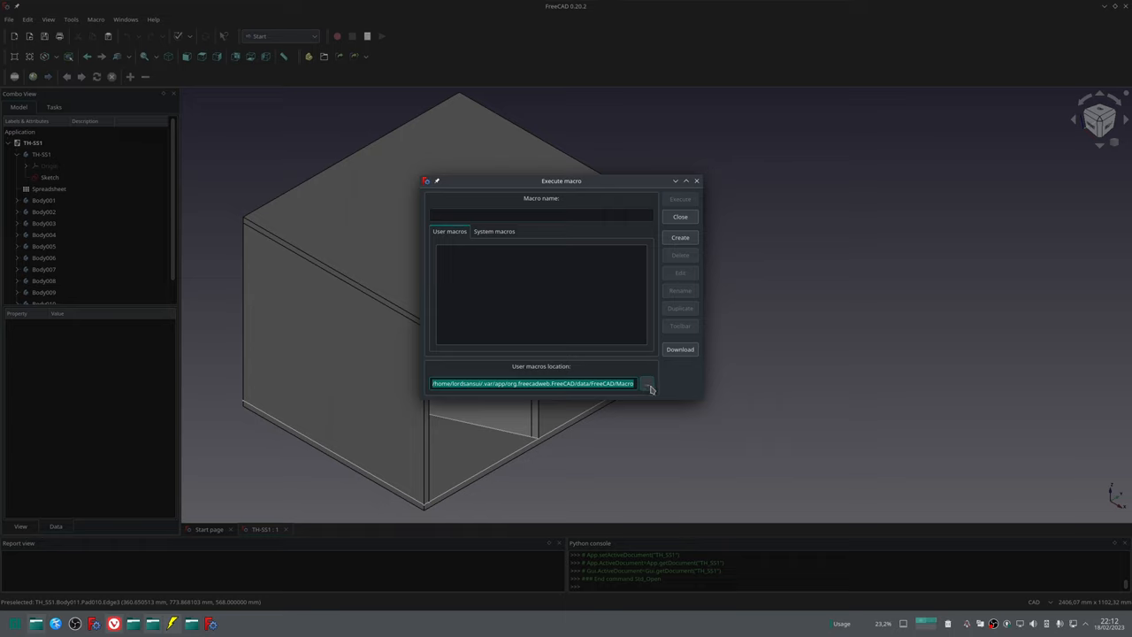
pyautogui.moveTo(647, 389)
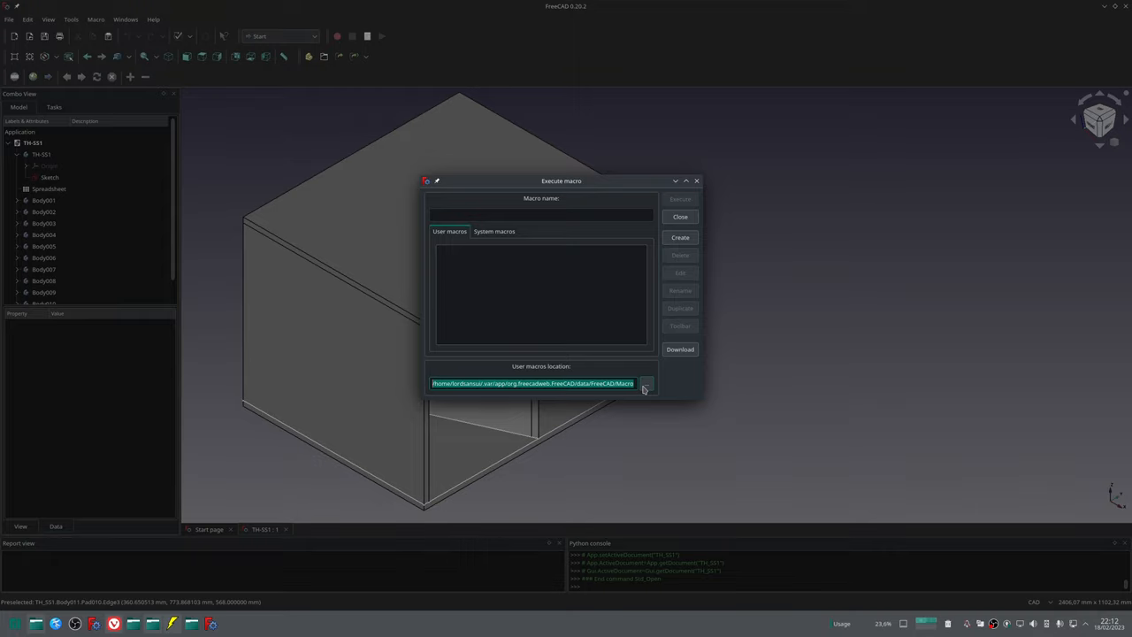
pyautogui.moveTo(669, 297)
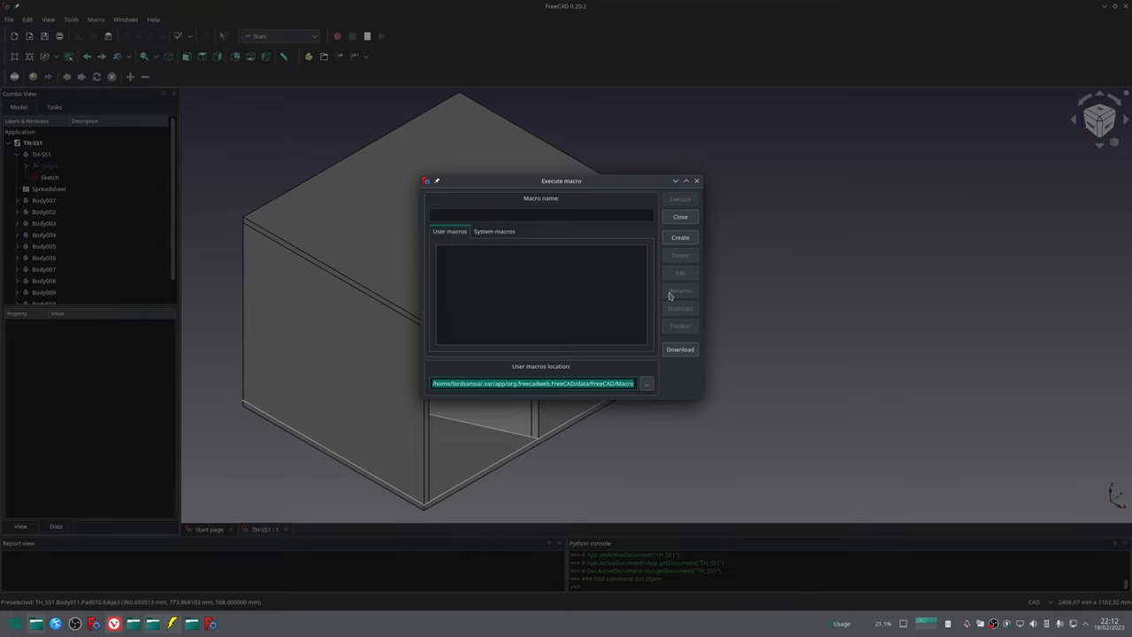
pyautogui.click(680, 217)
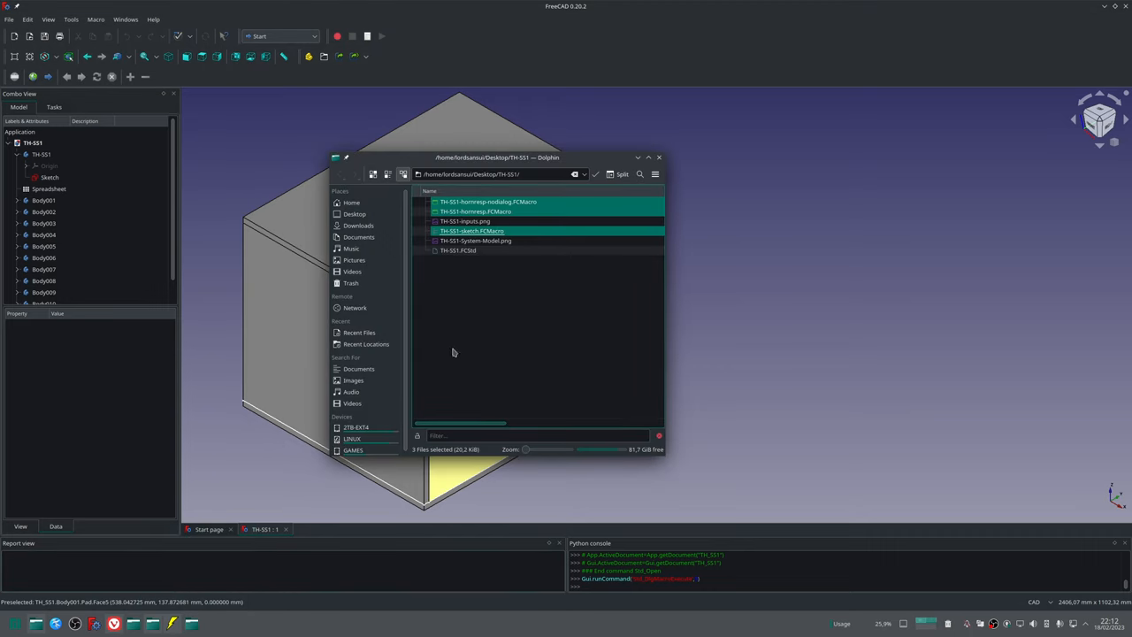
# Copy the three TH-SS1 .FCMacro files into Desktop/Parametric CAD Project/Macro.
pyautogui.click(486, 201)
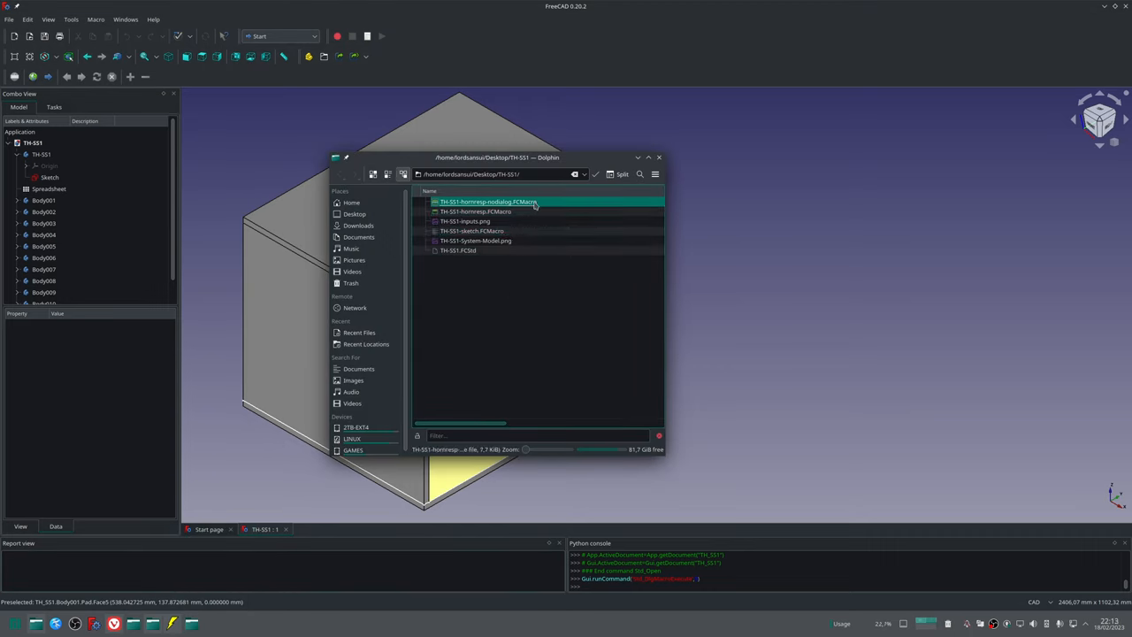
pyautogui.click(471, 231)
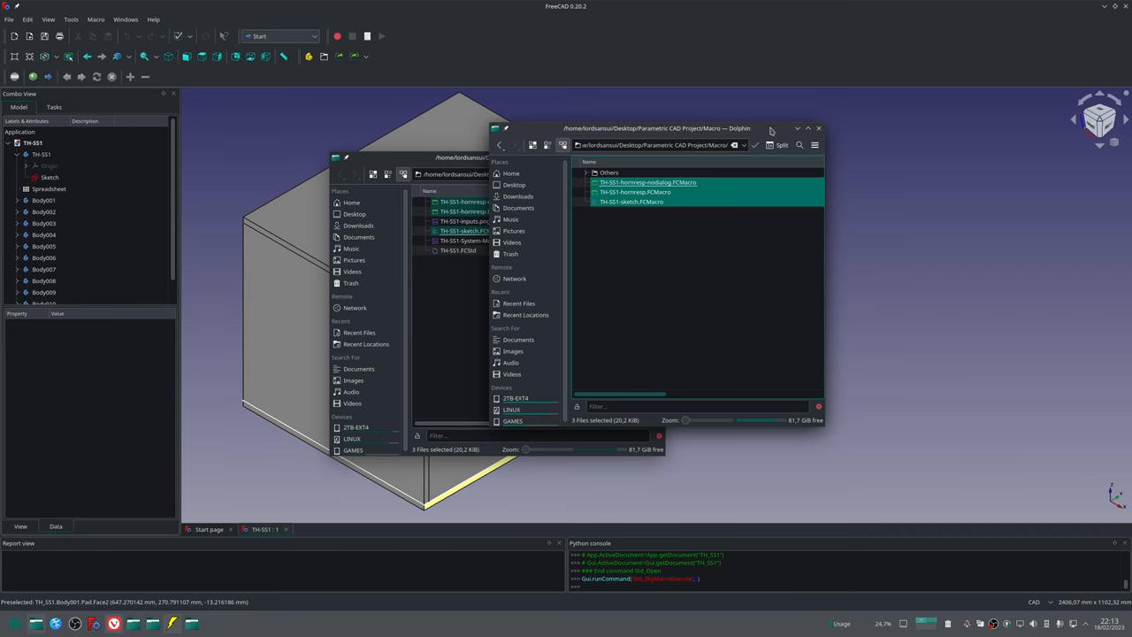
pyautogui.click(818, 129)
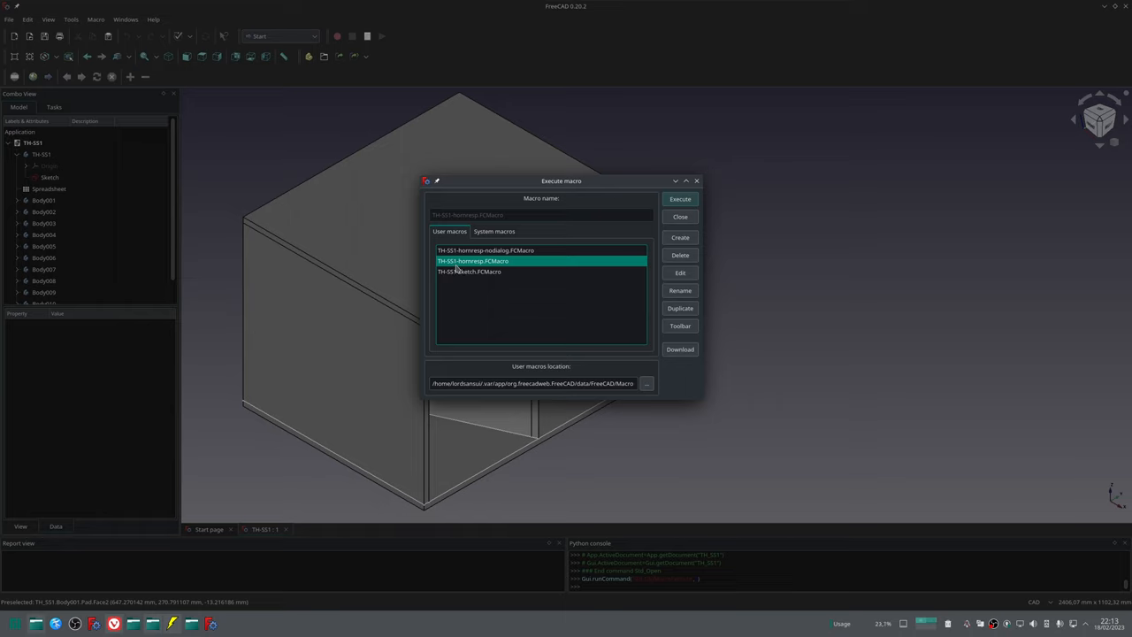
pyautogui.moveTo(460, 262)
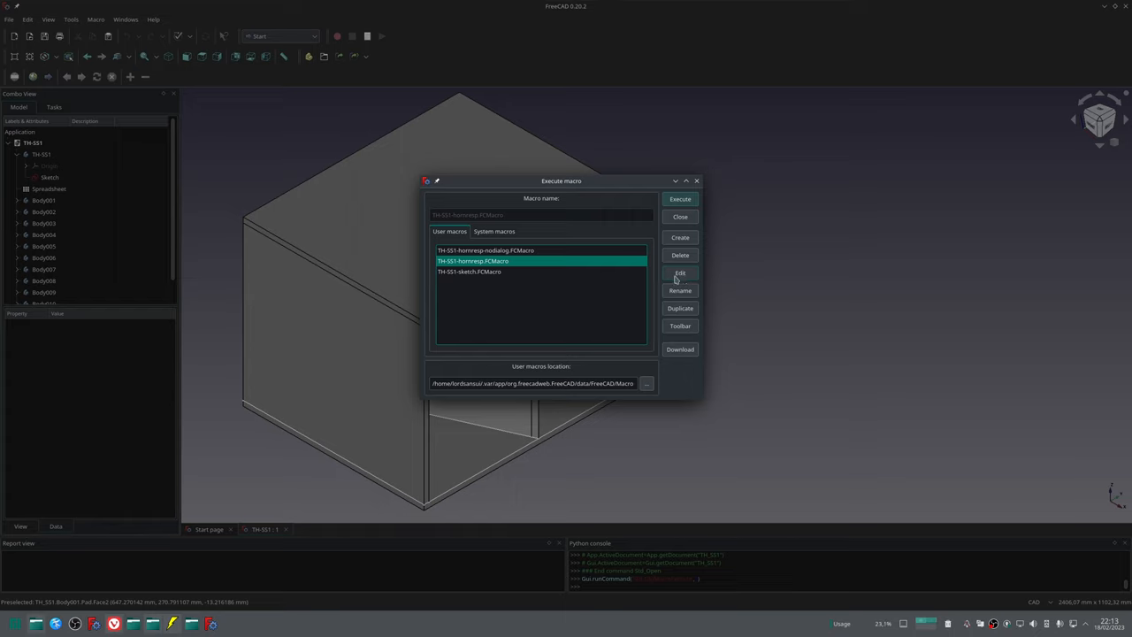
pyautogui.moveTo(680, 281)
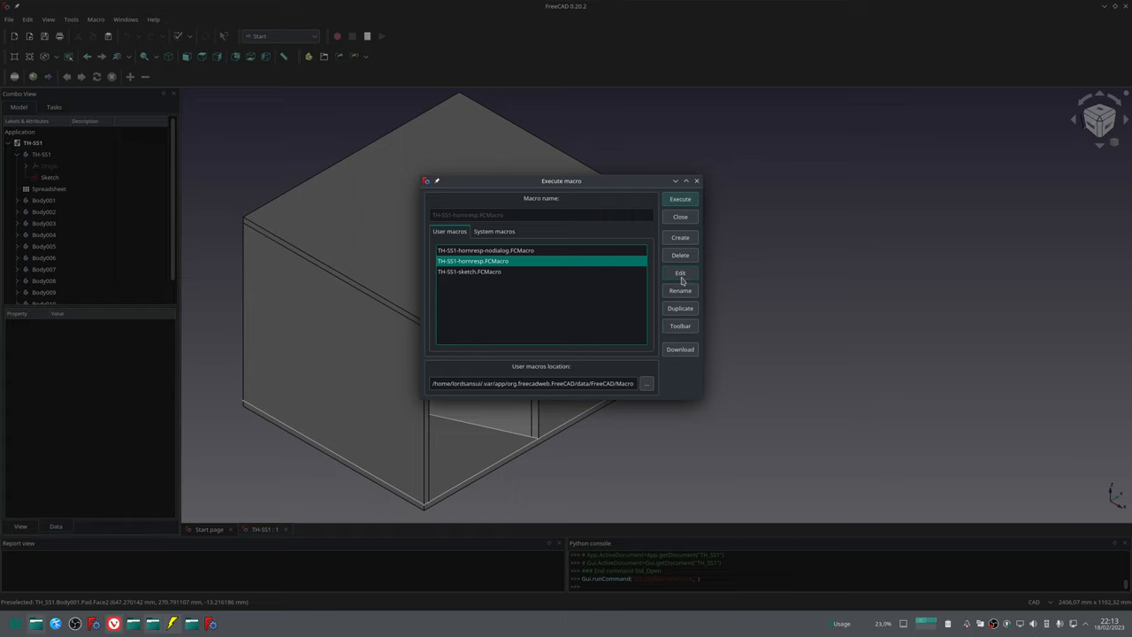
pyautogui.moveTo(686, 239)
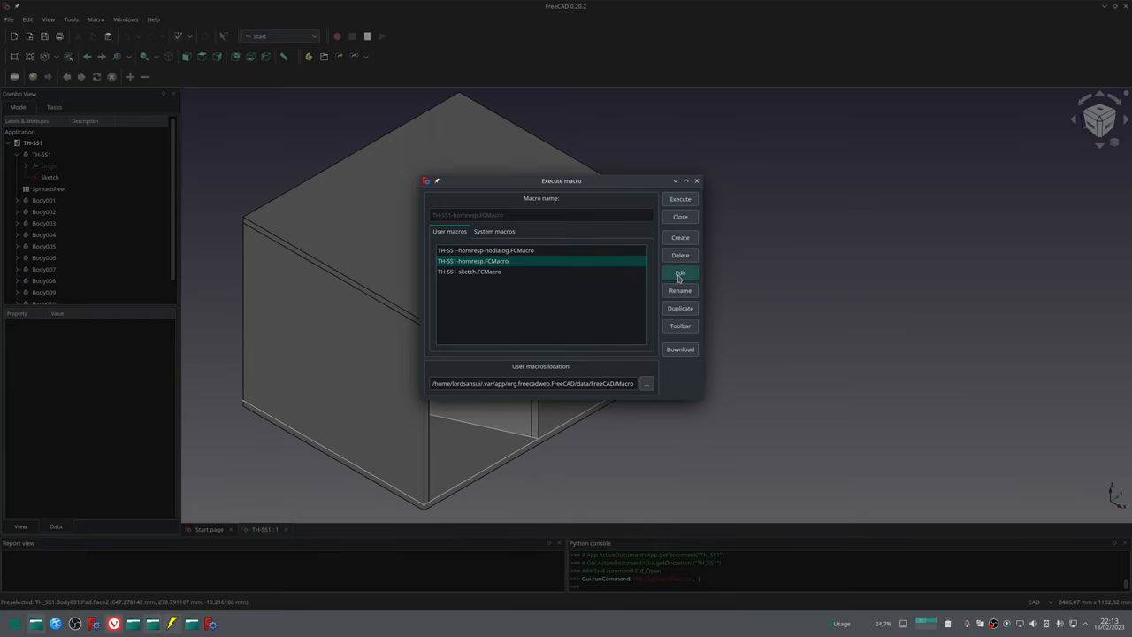
# Open TH-SS1-hornresp.FCMacro from the user macros list in the macro editor.
pyautogui.click(680, 273)
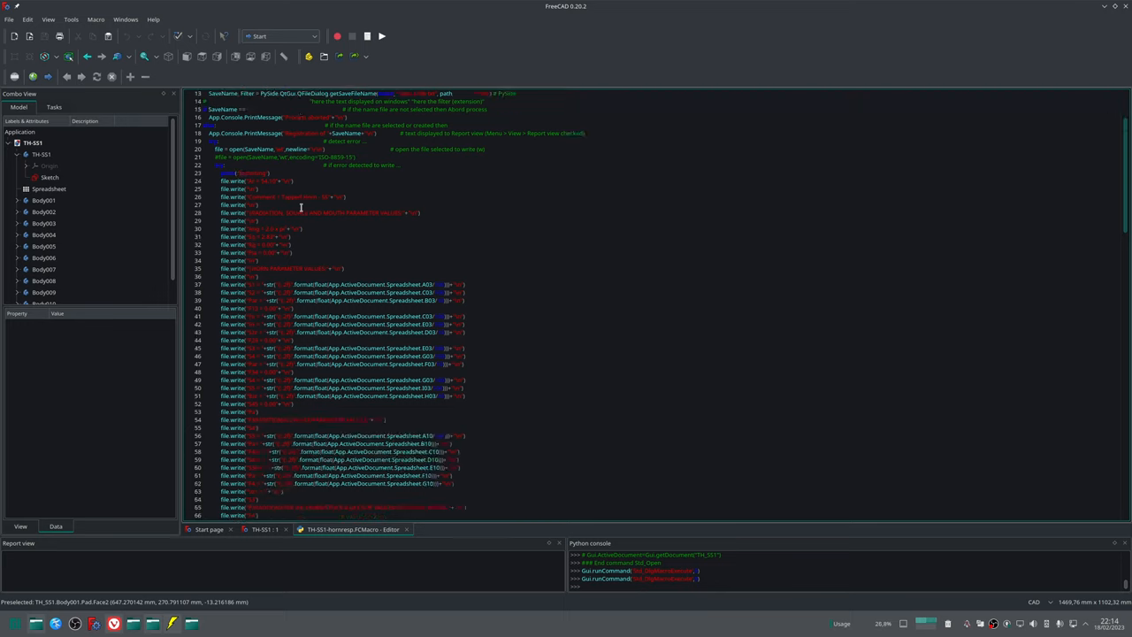
# Run the TH-SS1-hornresp export macro from the editor to get the save dialog.
pyautogui.scroll(-3)
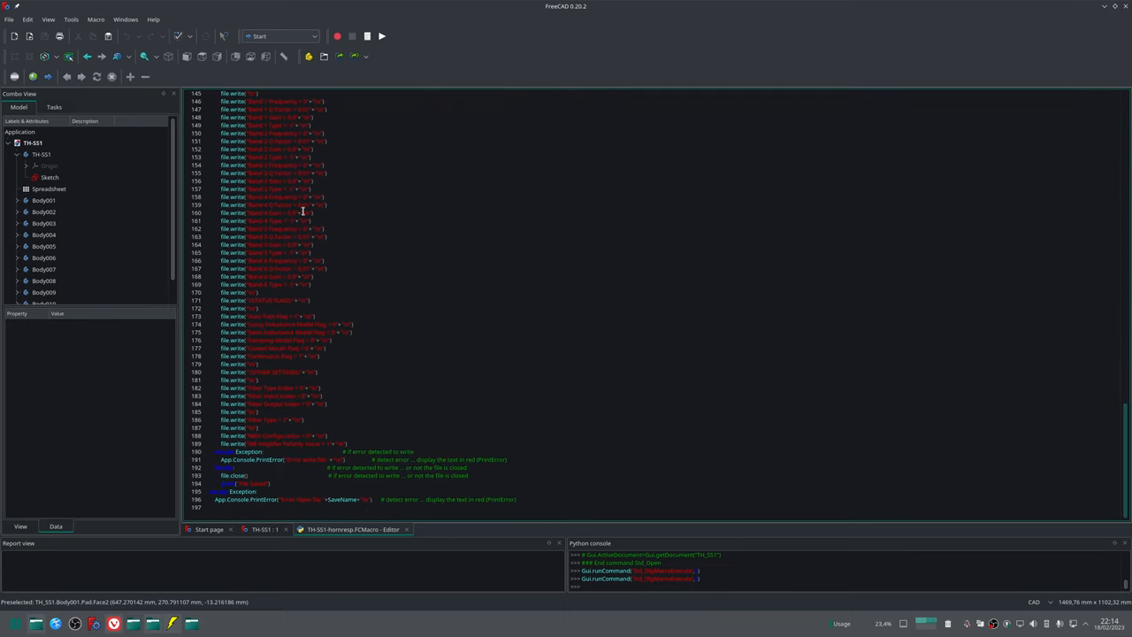
pyautogui.scroll(3)
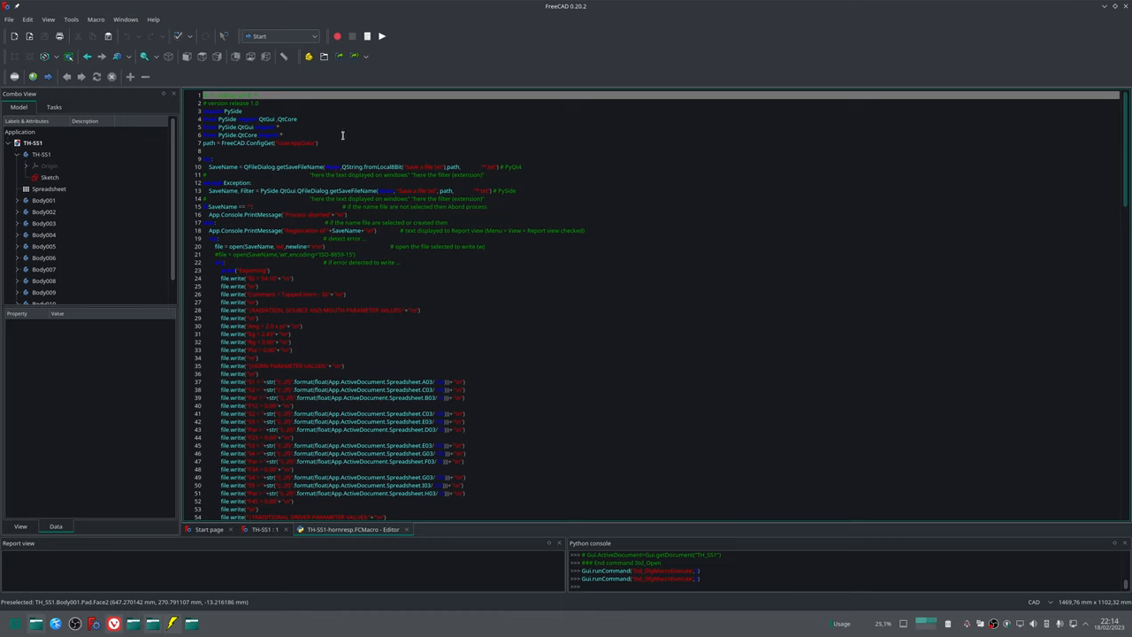
pyautogui.moveTo(417, 114)
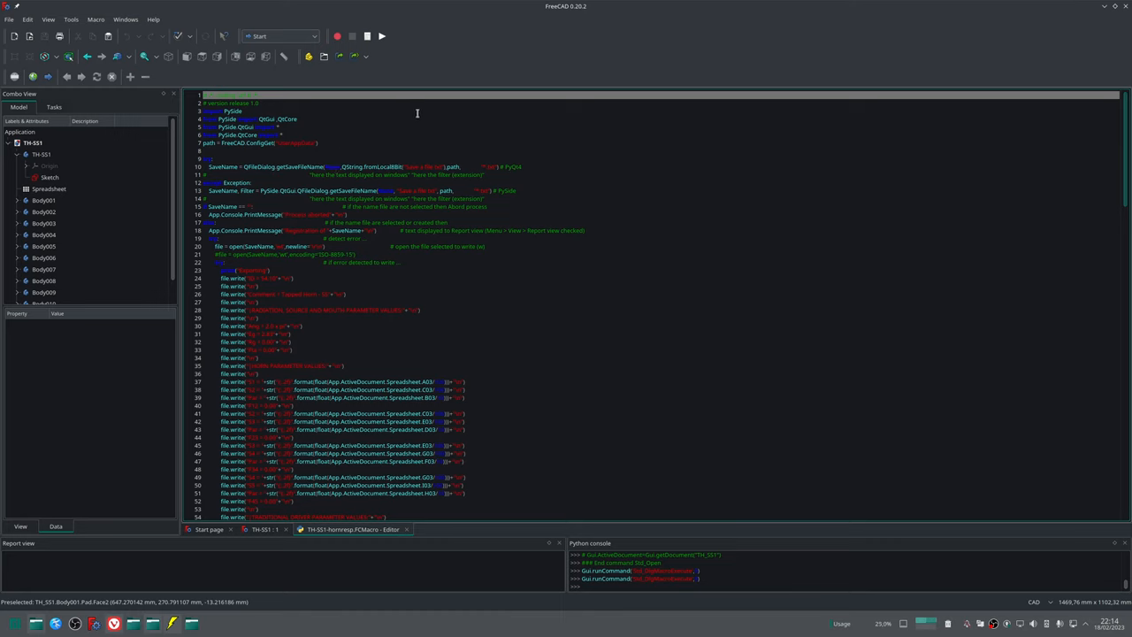
pyautogui.moveTo(382, 36)
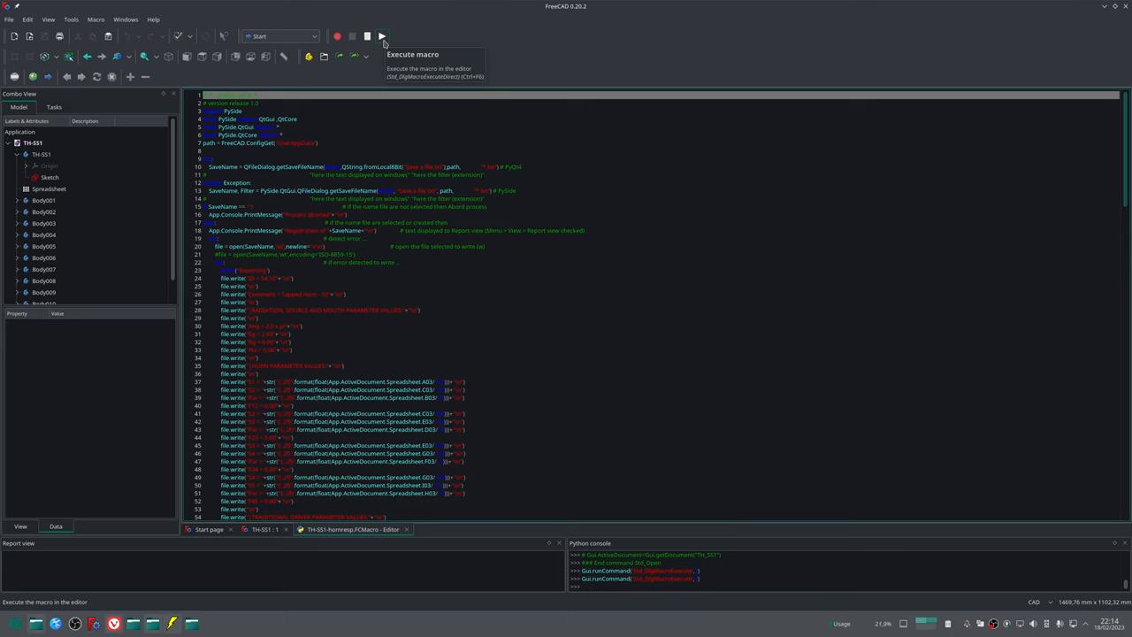
pyautogui.click(381, 35)
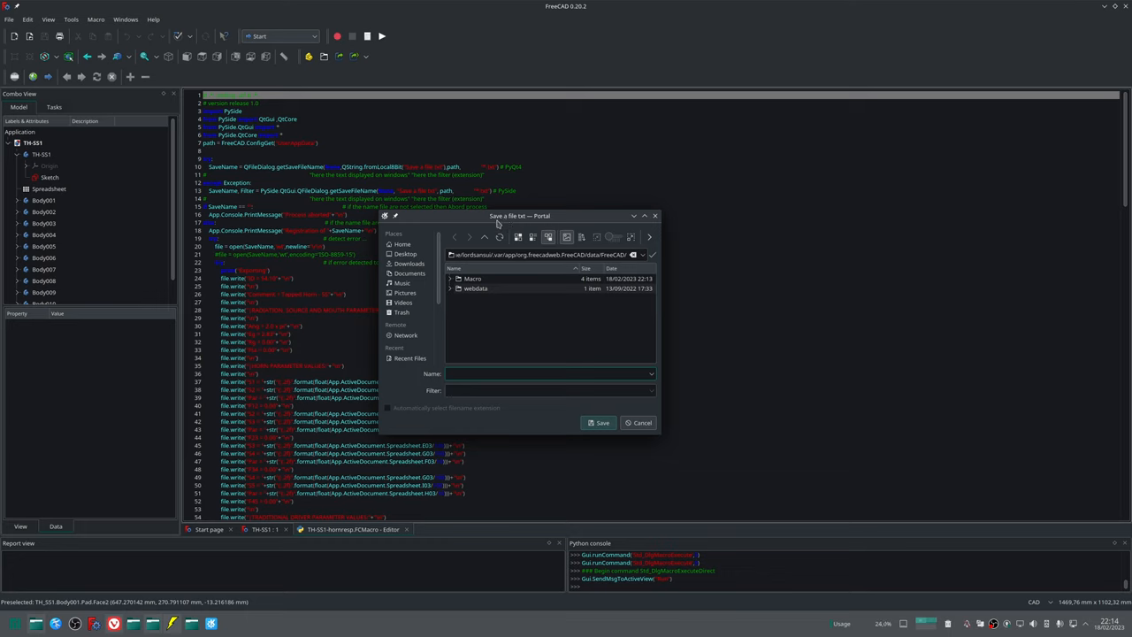
pyautogui.moveTo(520, 223)
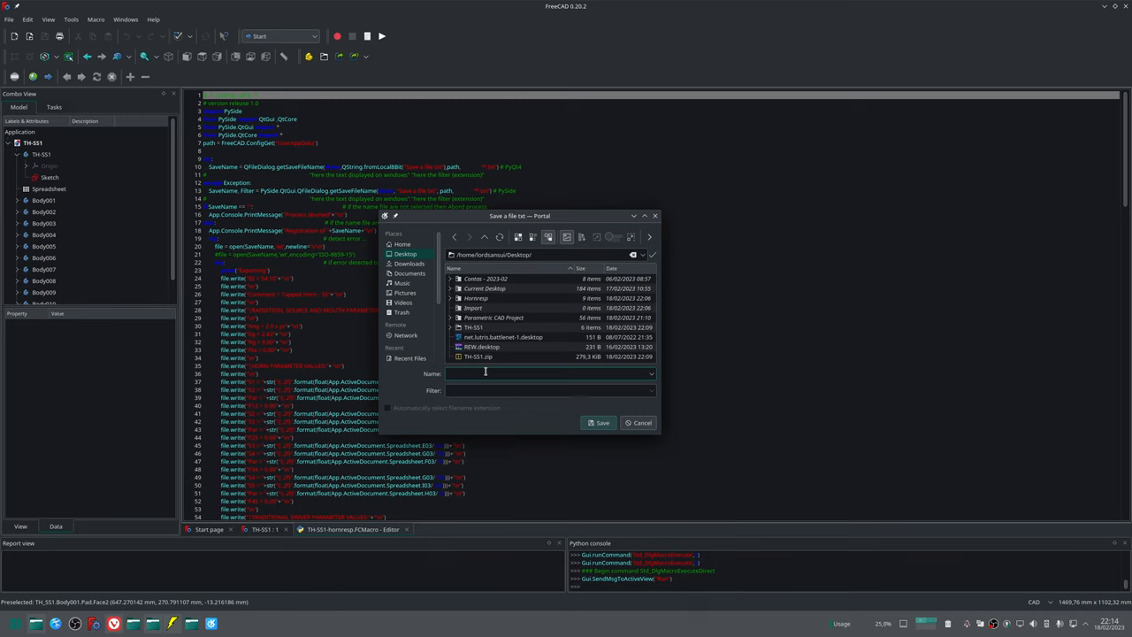
# Name the export file test2.txt and save it to the Desktop.
pyautogui.write('test2')
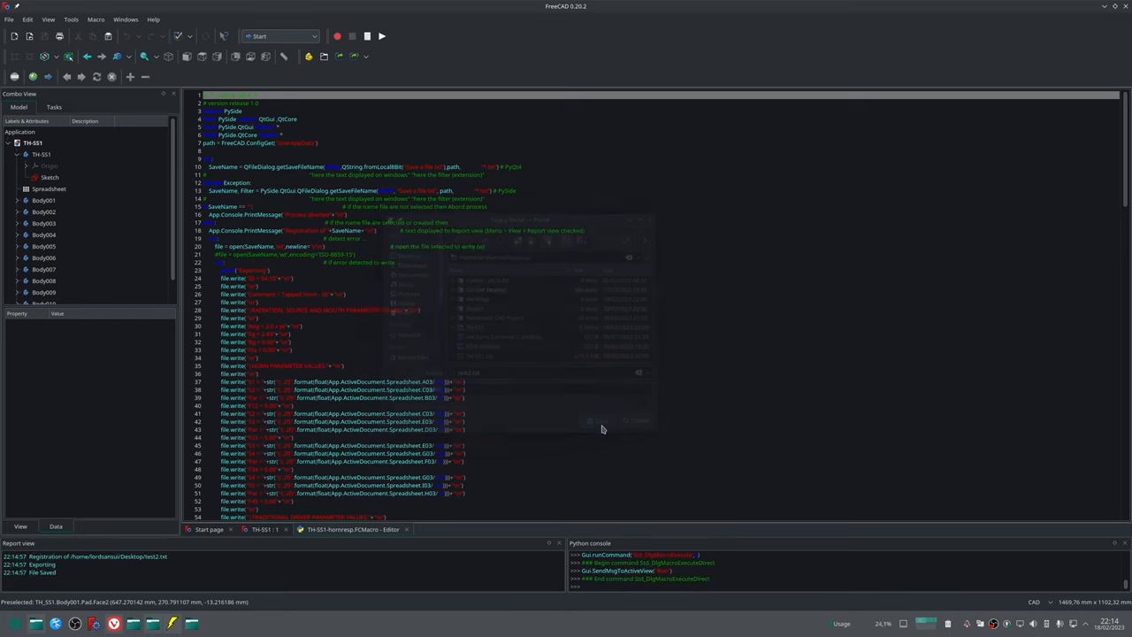
pyautogui.click(602, 420)
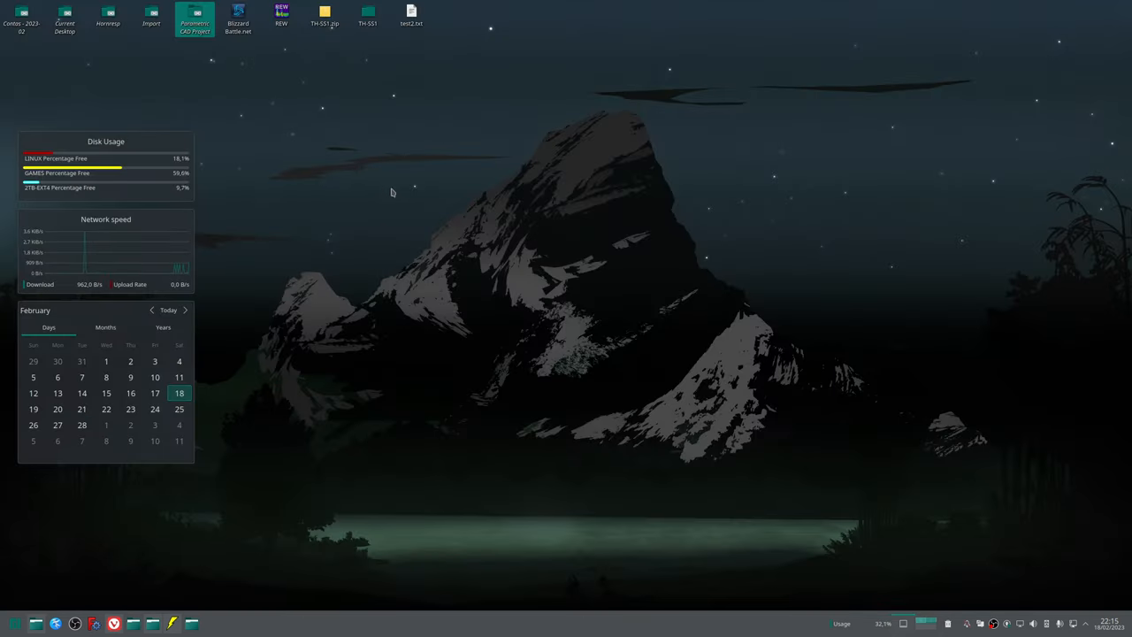
# Select test2.txt on the desktop and open the Import folder.
pyautogui.click(411, 13)
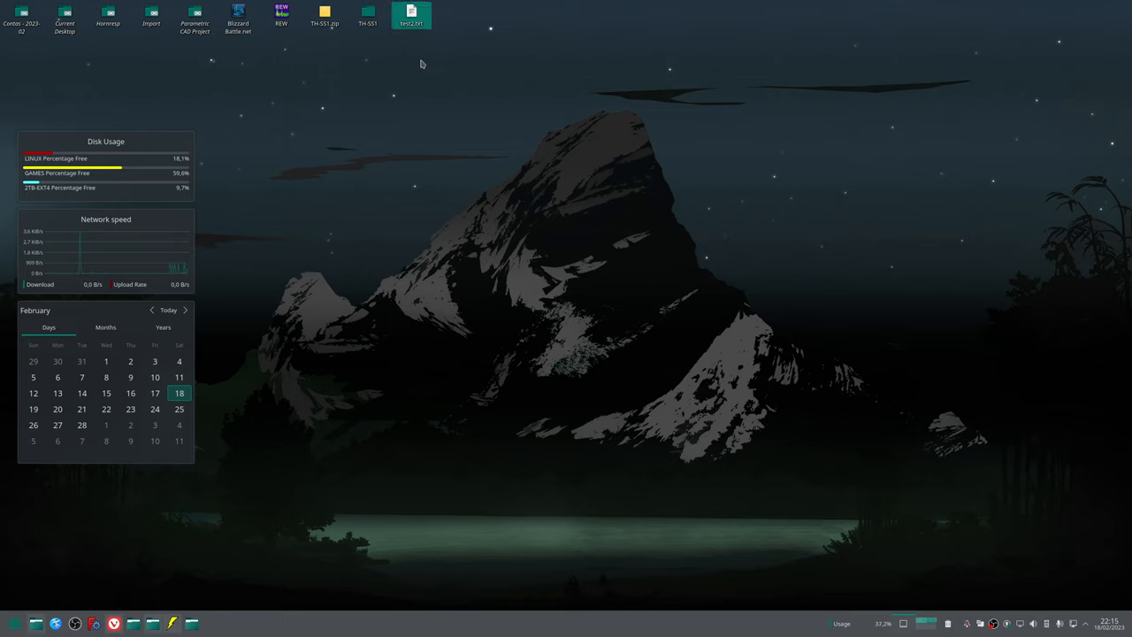
pyautogui.moveTo(427, 63)
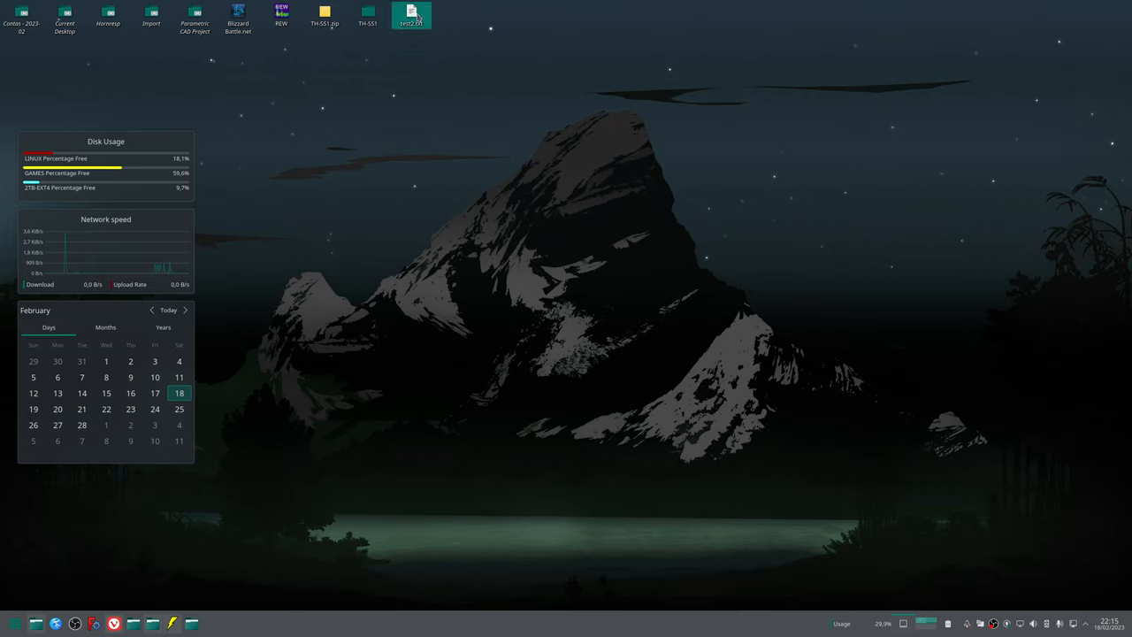
pyautogui.moveTo(288, 78)
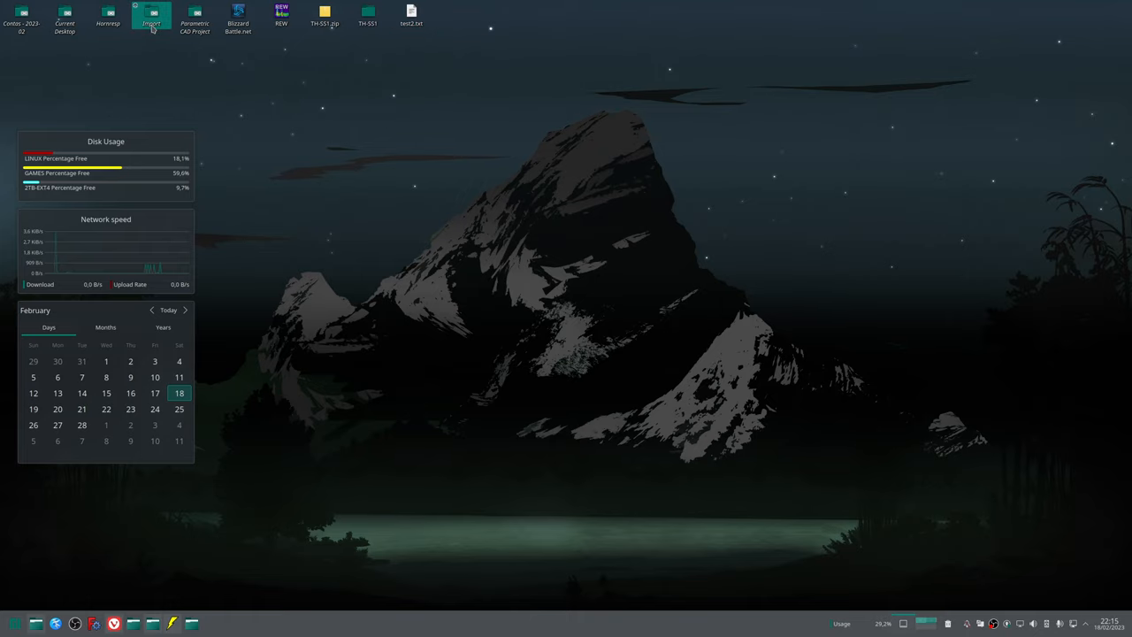
pyautogui.moveTo(160, 33)
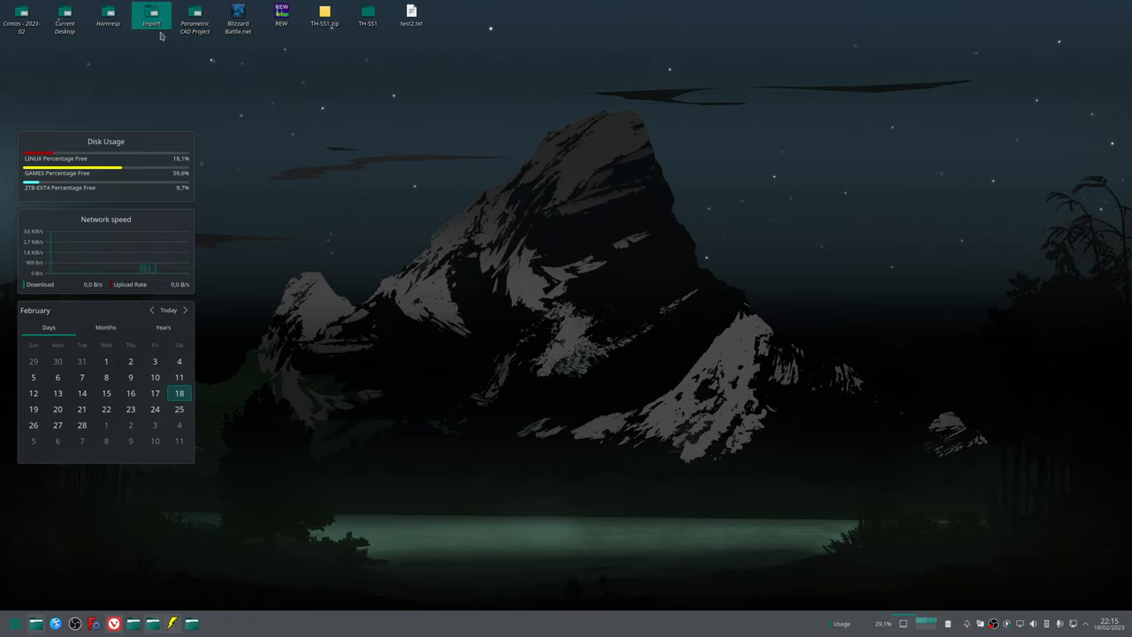
pyautogui.click(150, 14)
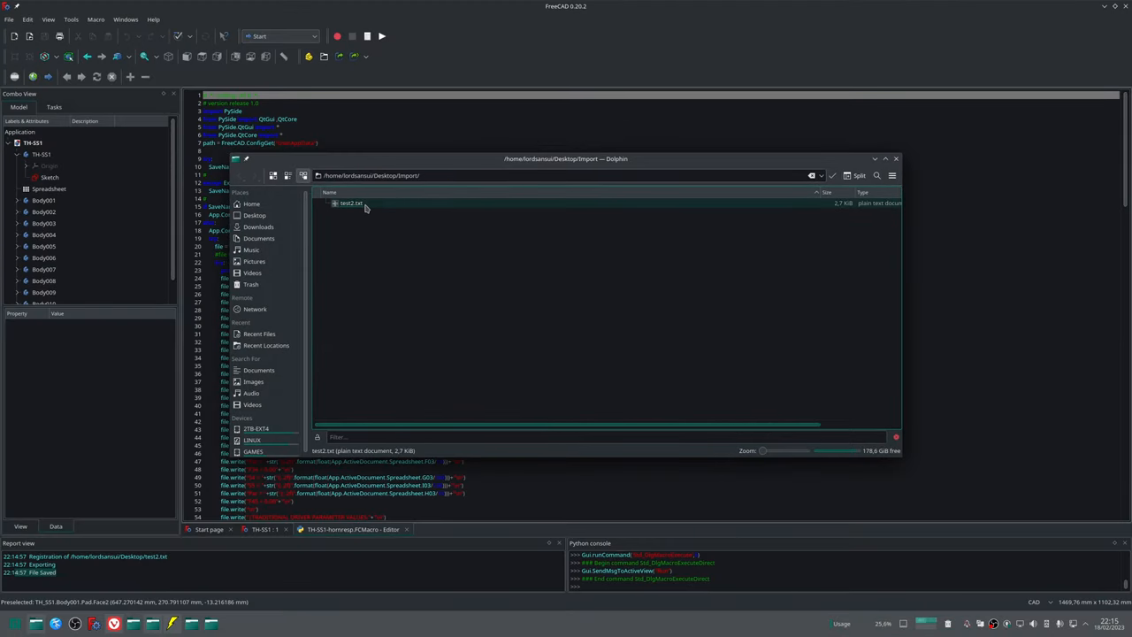
# Select test2.txt inside the Import folder before launching Hornresp.
pyautogui.click(350, 203)
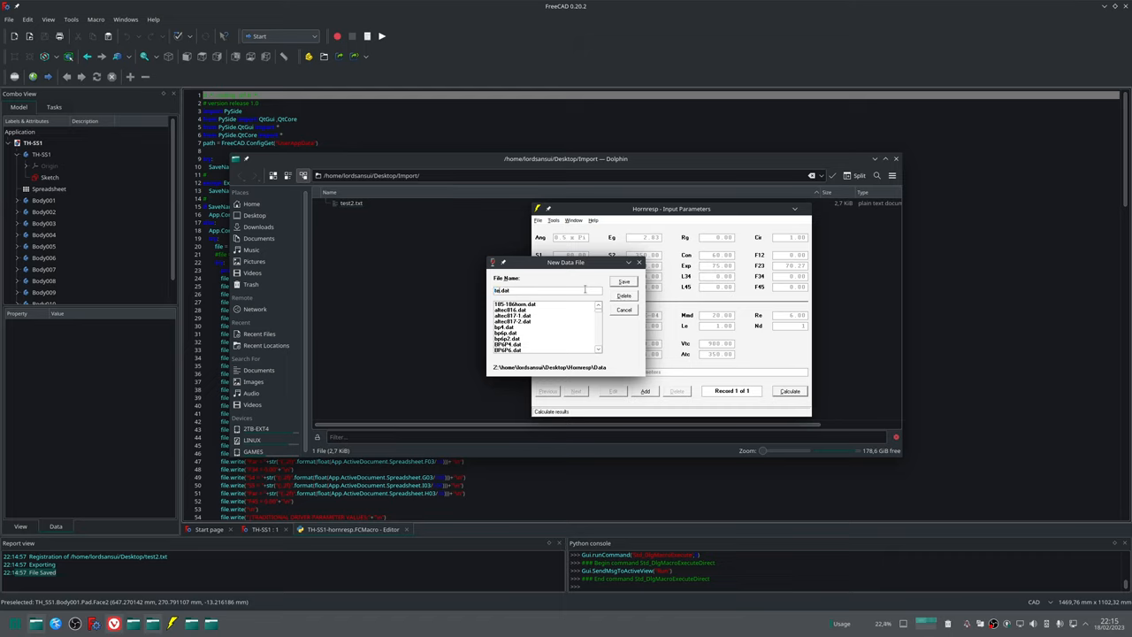
# Create data file test2.dat, then import the Tapped Horn SS1 record from test2.txt.
pyautogui.write('test.dat')
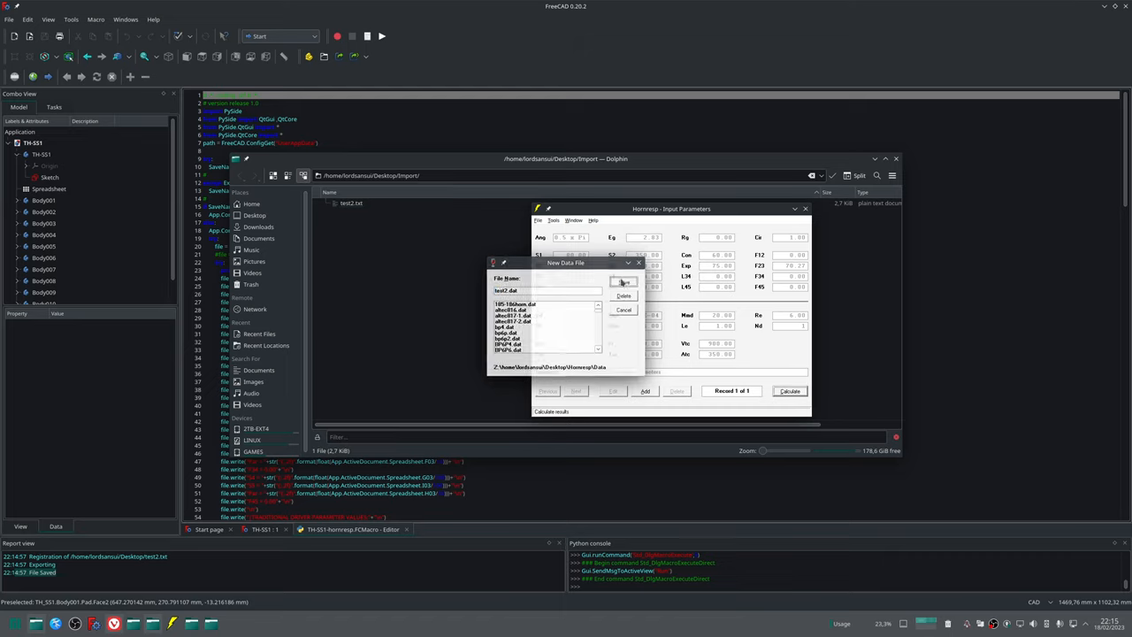
pyautogui.click(624, 282)
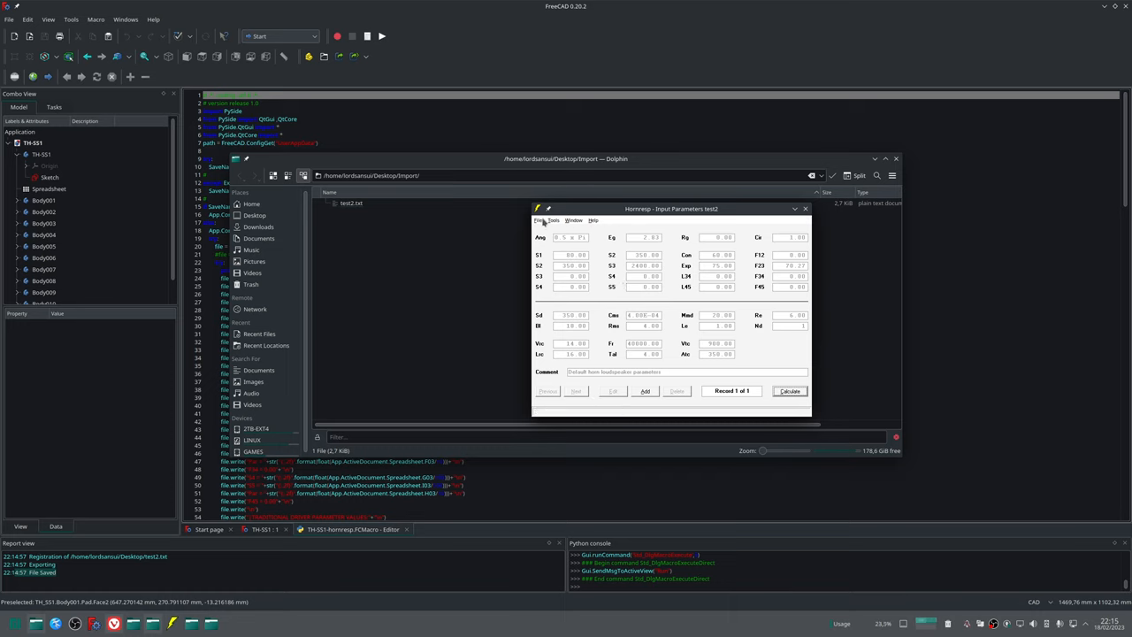
pyautogui.click(541, 220)
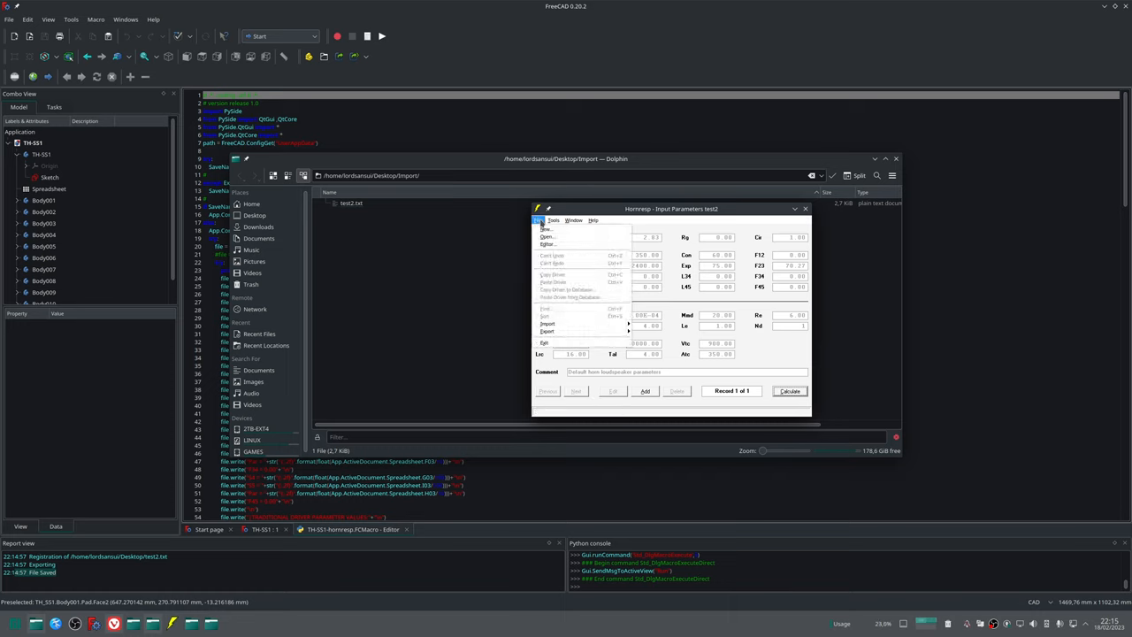
pyautogui.moveTo(548, 323)
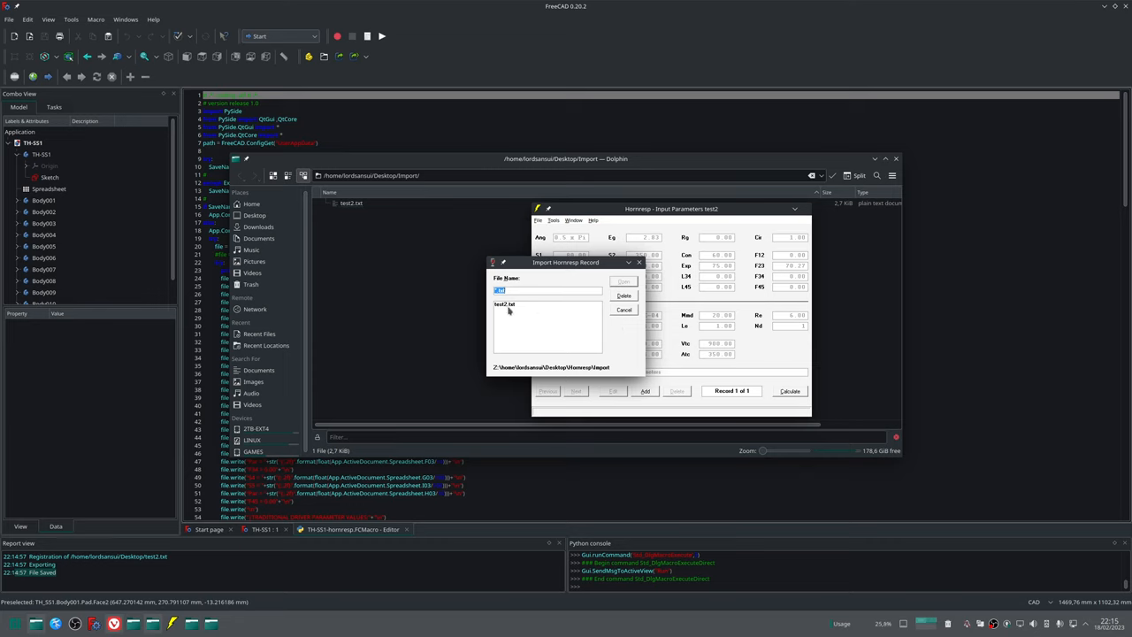
pyautogui.moveTo(518, 311)
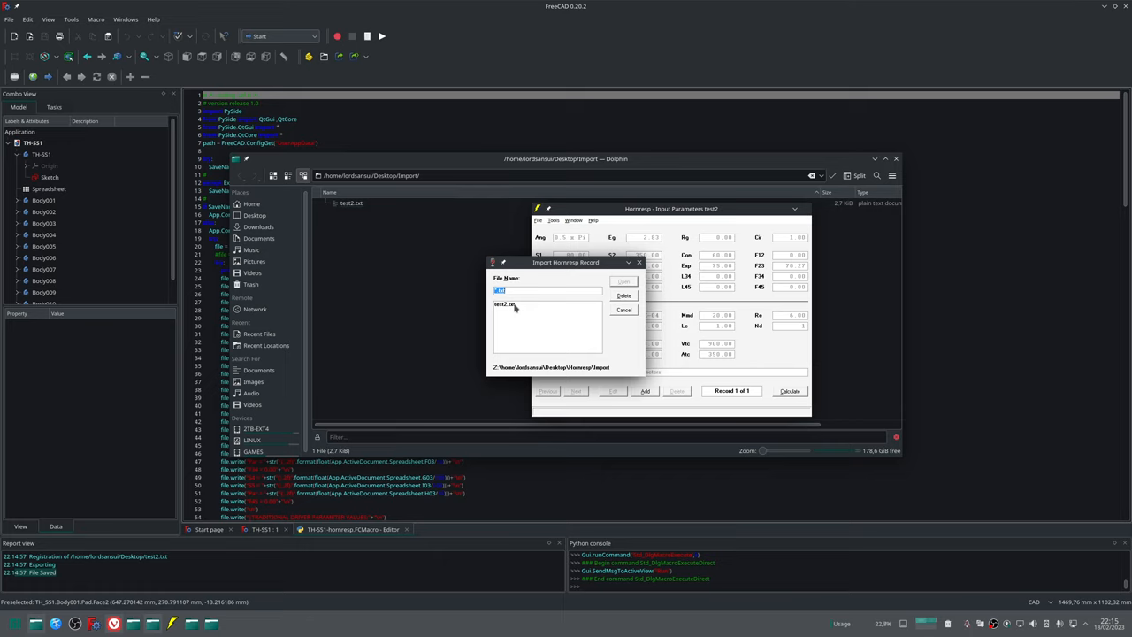
pyautogui.click(624, 281)
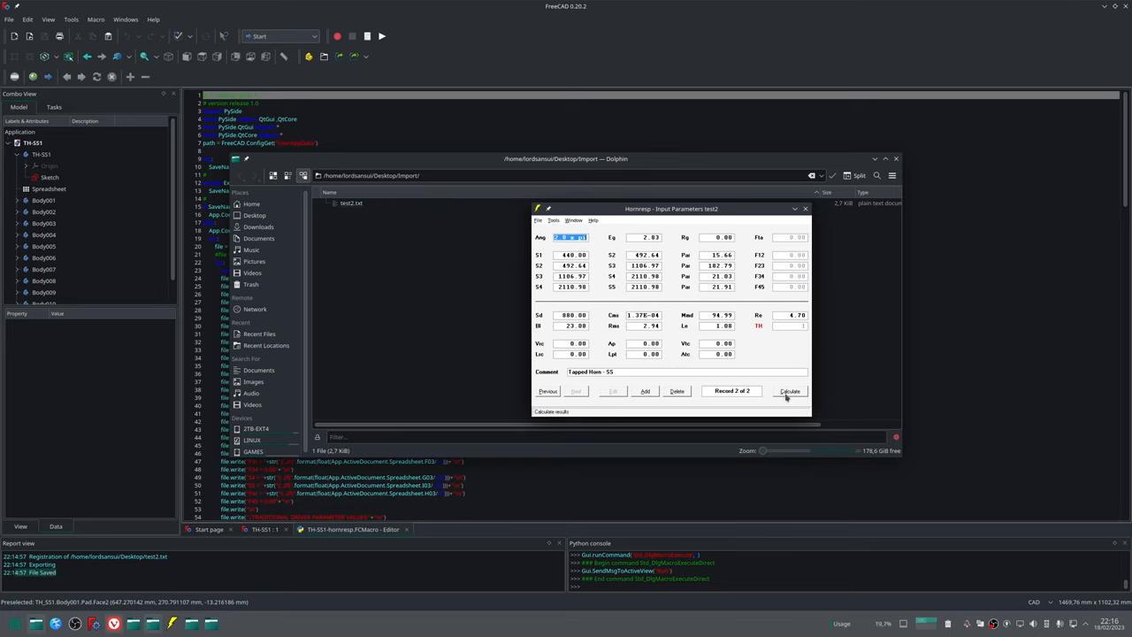
# Calculate the Tapped Horn SS1 record and show Acoustical Power as the result chart.
pyautogui.click(789, 391)
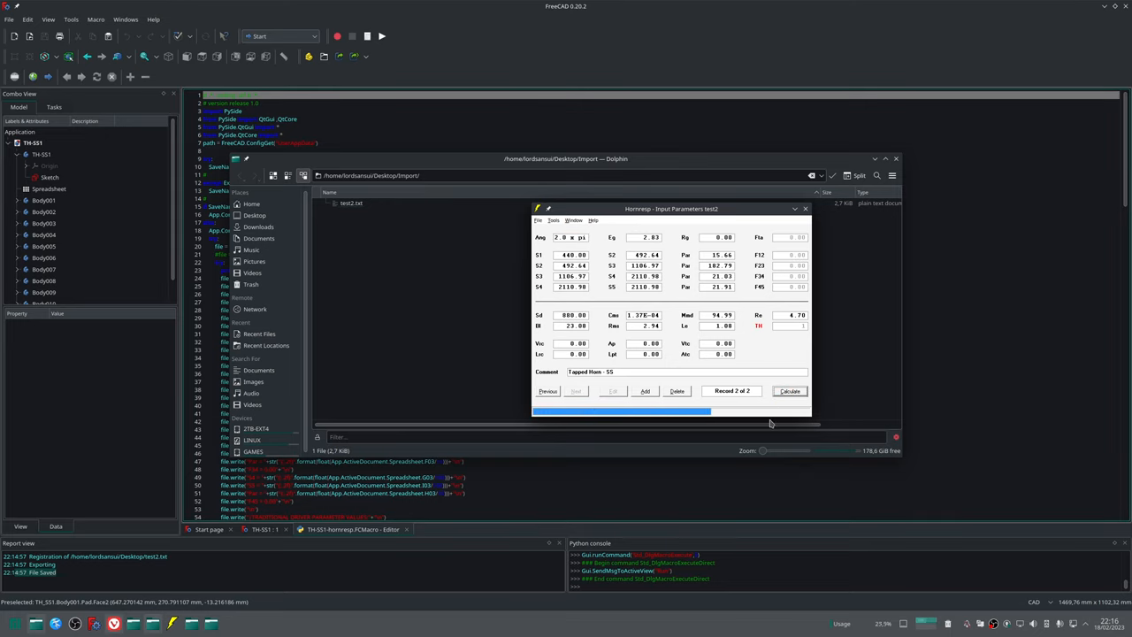
pyautogui.click(789, 391)
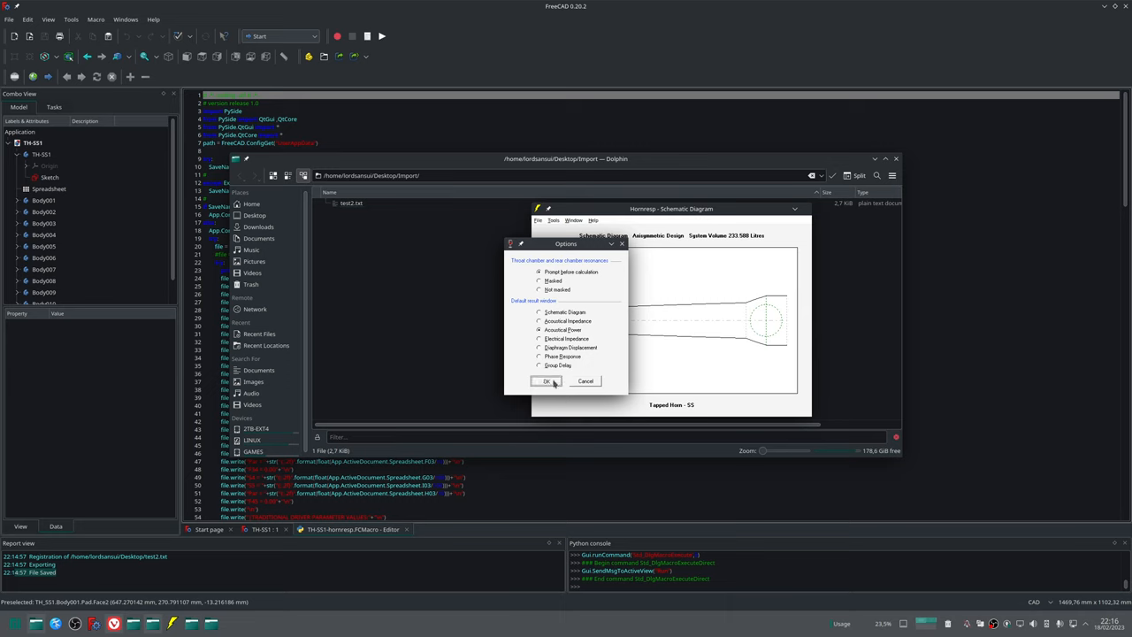
pyautogui.click(546, 380)
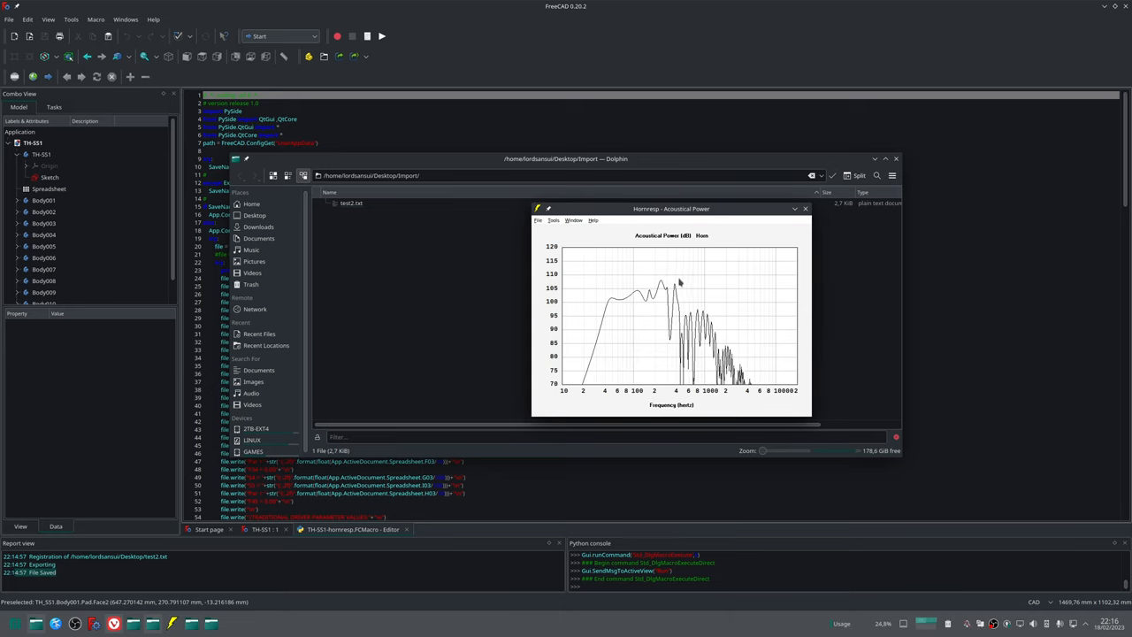
pyautogui.moveTo(606, 320)
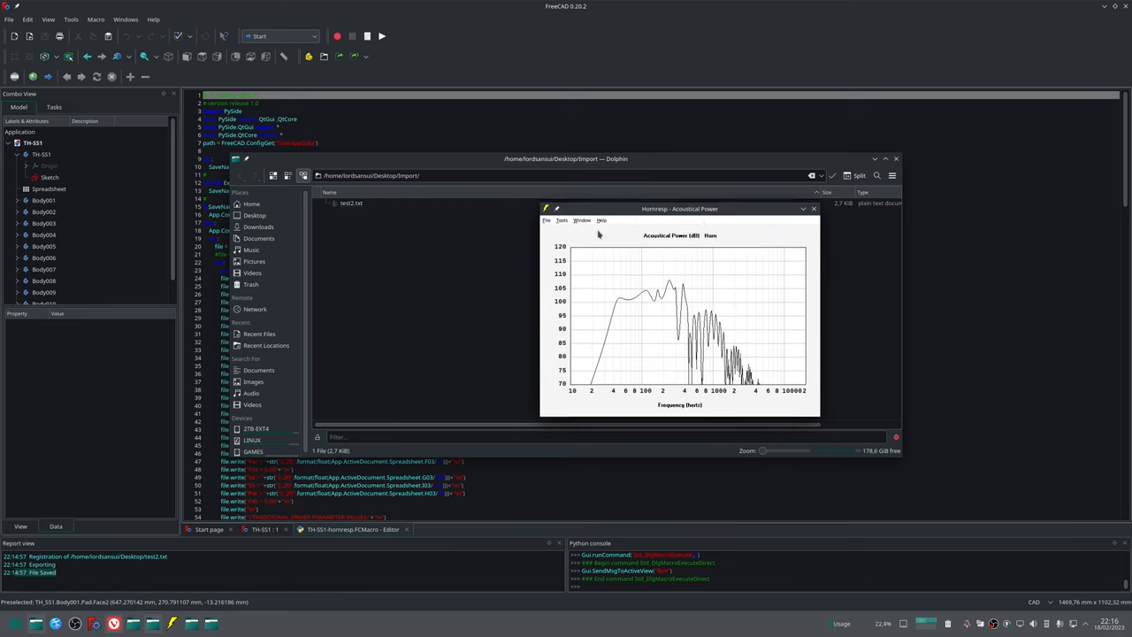
pyautogui.moveTo(586, 226)
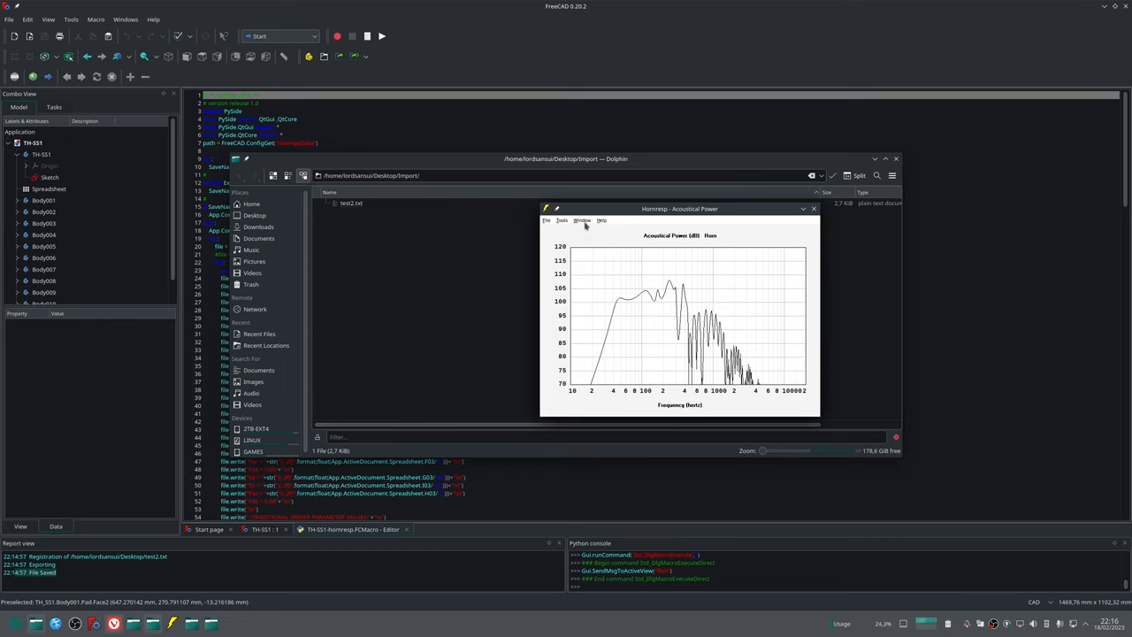